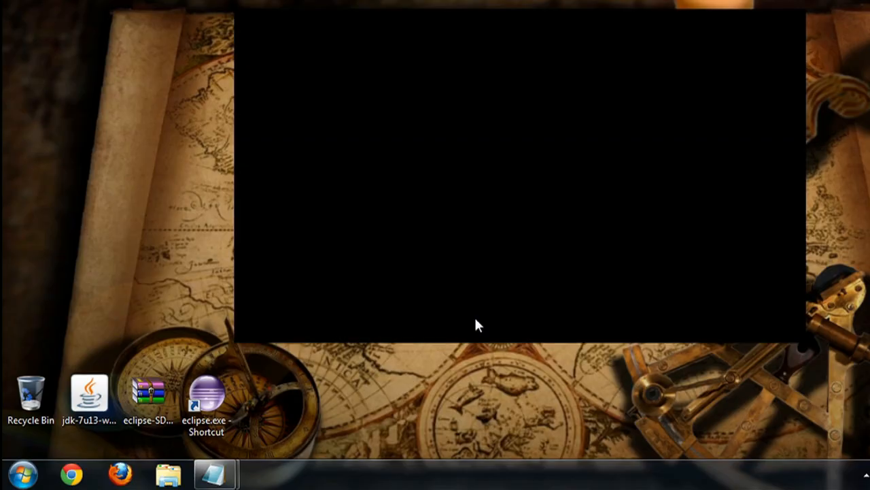
mouse_move(268, 456)
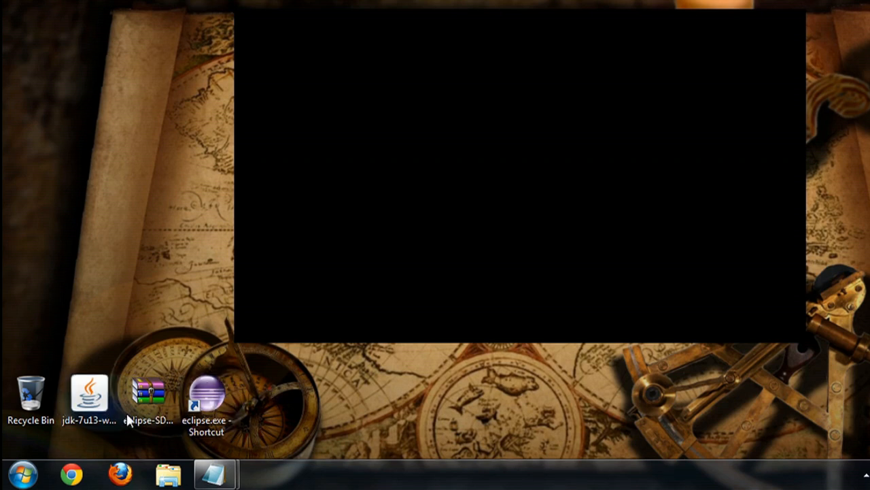
Step: Launch Eclipse SDK from the desktop eclipse.exe shortcut and let the Welcome page load
click(148, 398)
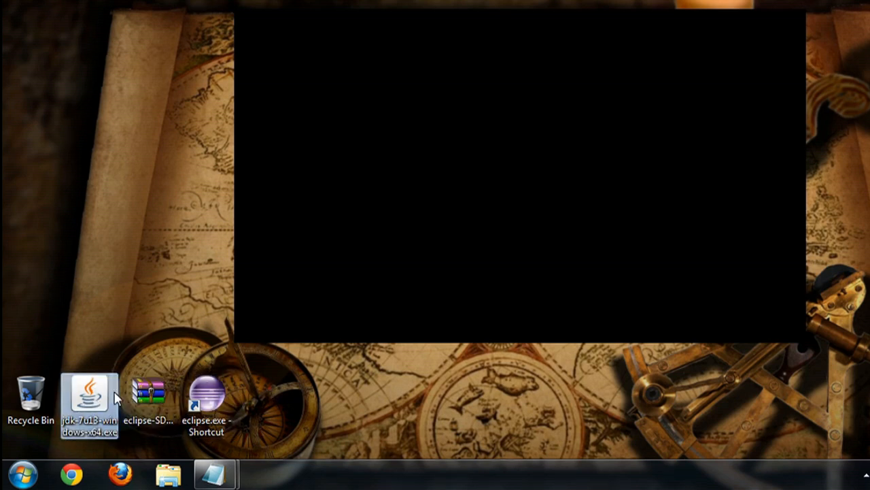
mouse_move(155, 356)
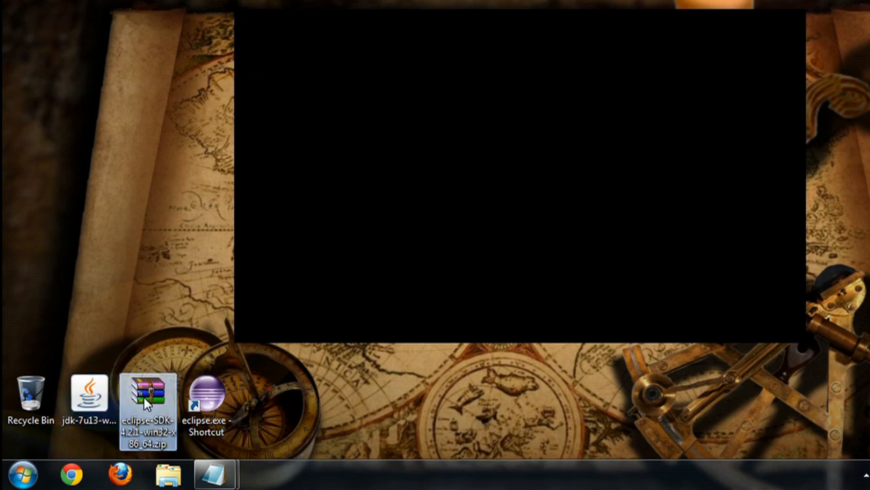
mouse_move(342, 353)
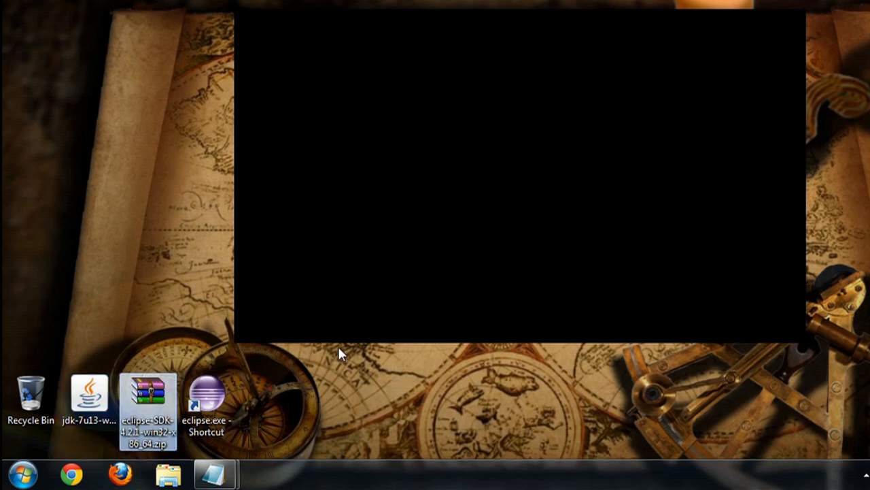
mouse_move(408, 317)
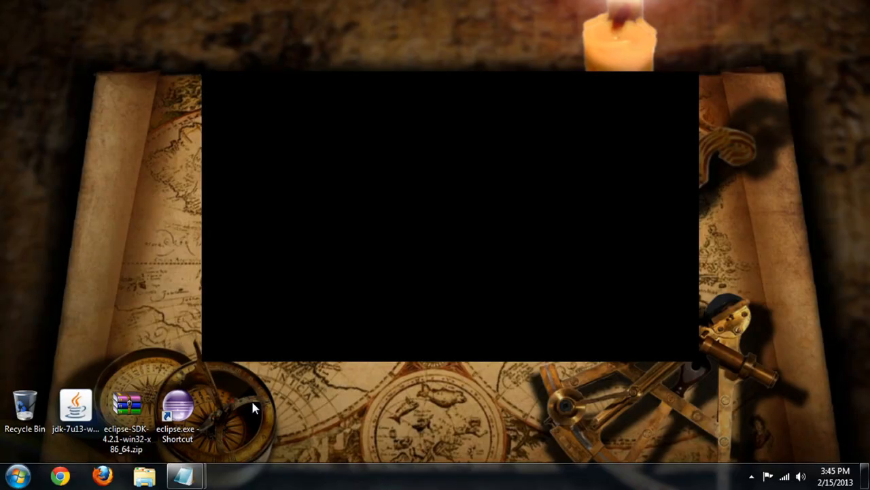
click(177, 408)
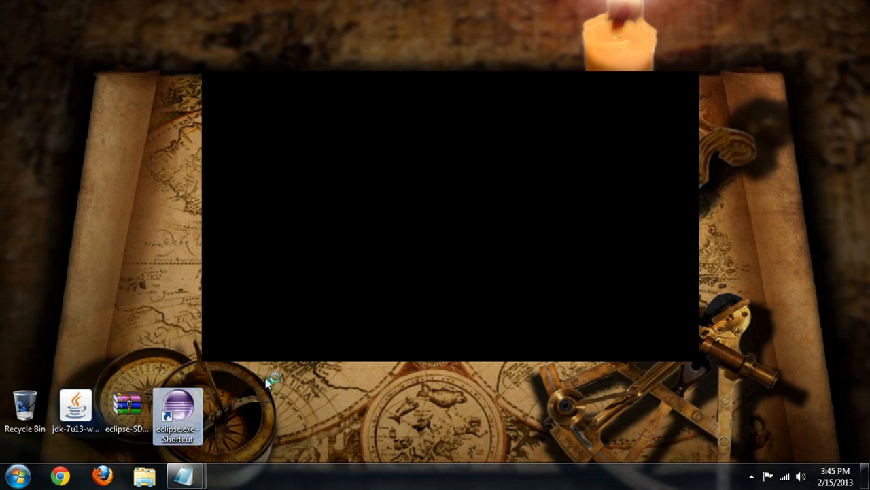
mouse_move(258, 393)
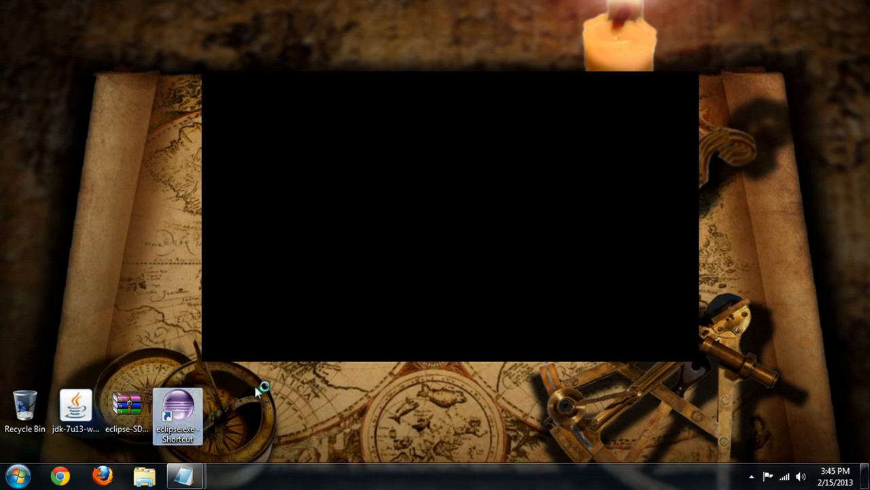
double_click(178, 413)
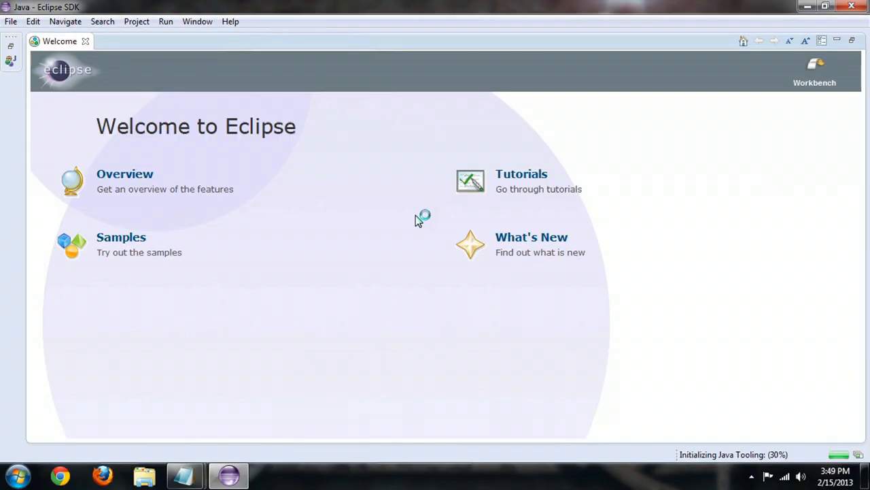
mouse_move(544, 159)
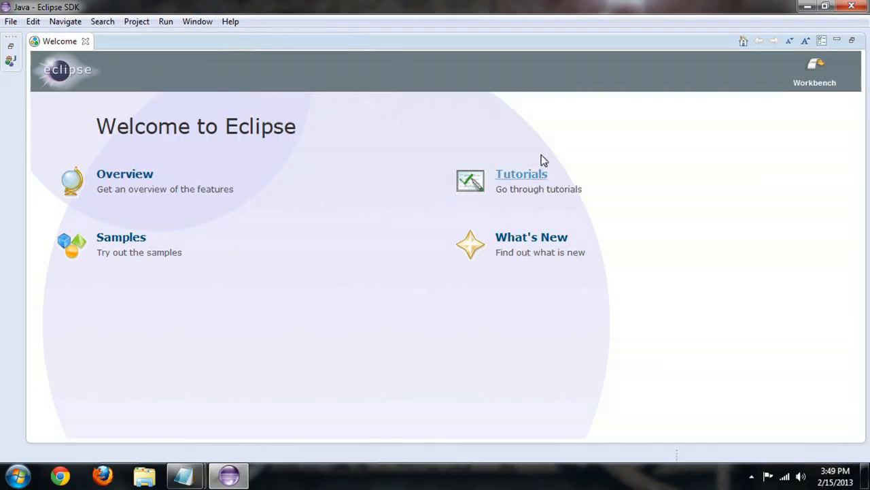
mouse_move(516, 112)
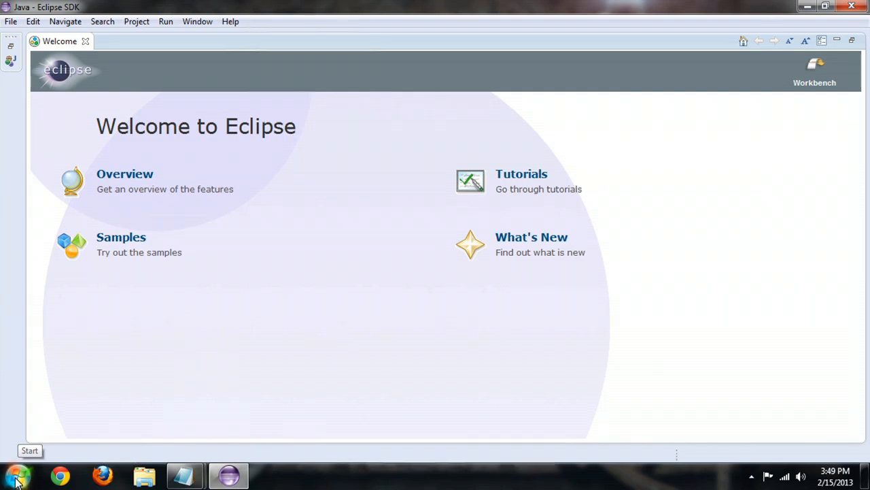
Step: Open Control Panel's System Advanced system settings, glancing at Computer Name before returning to Advanced
click(15, 476)
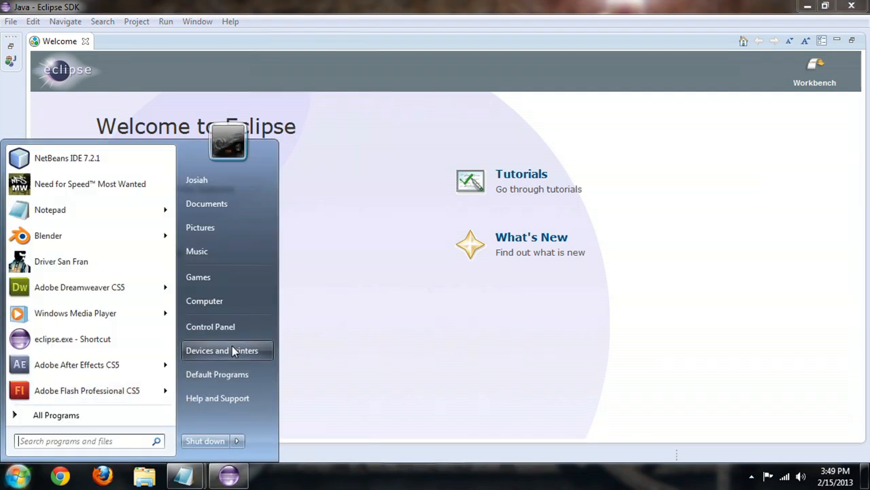
mouse_move(210, 326)
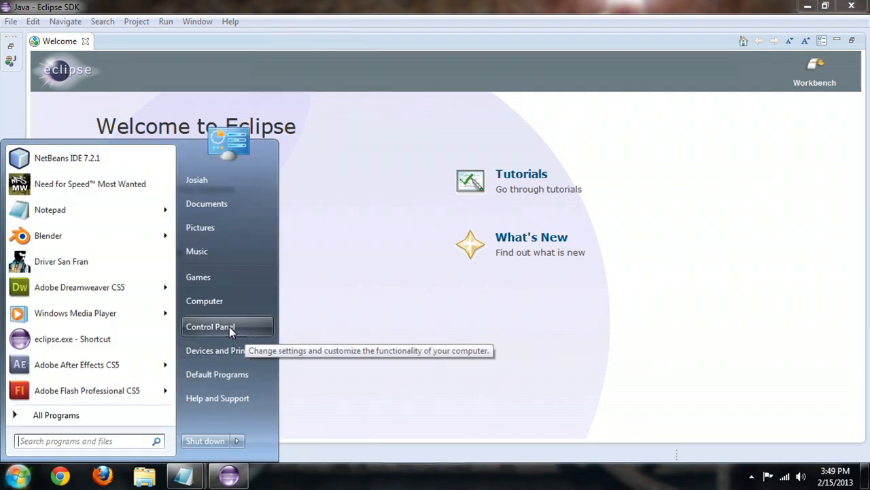
click(210, 326)
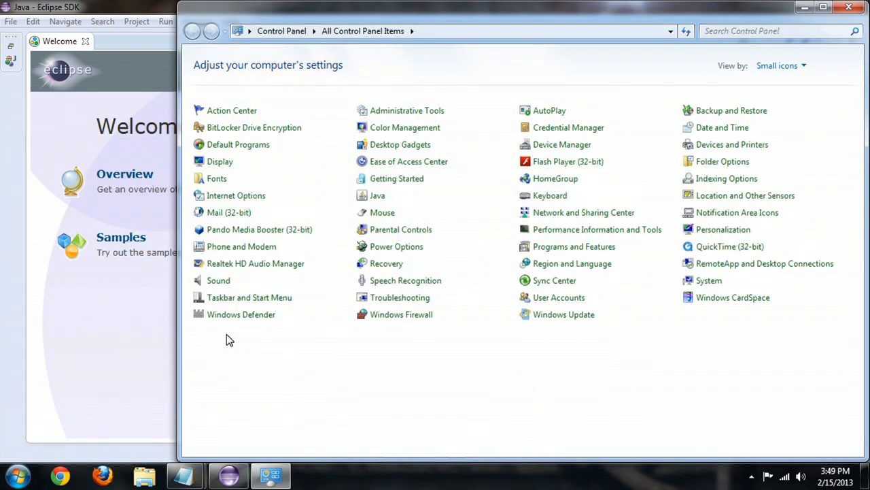
mouse_move(709, 280)
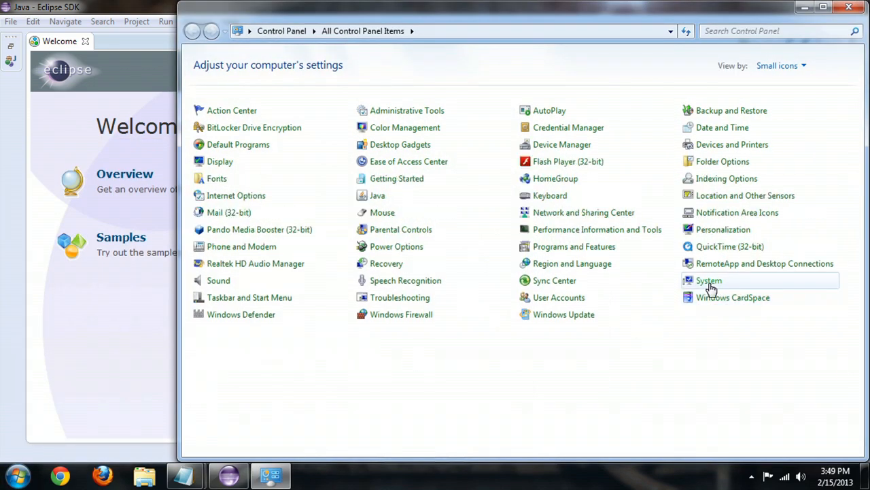
click(709, 280)
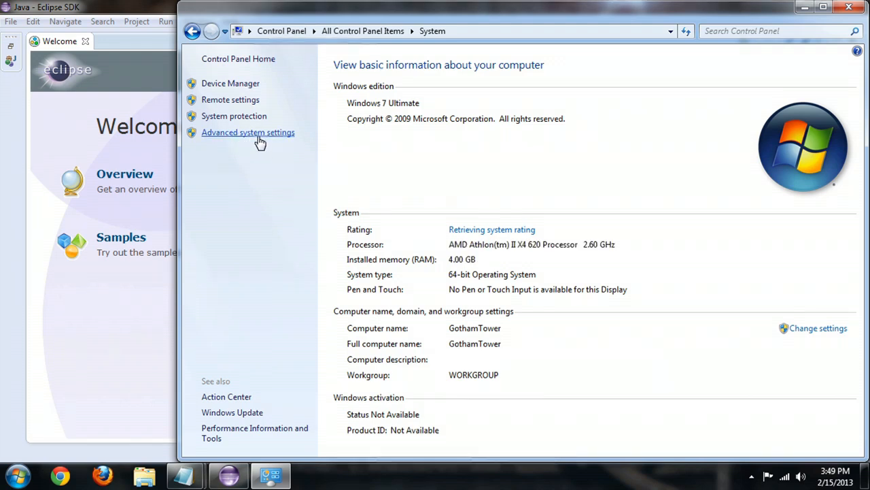
click(248, 132)
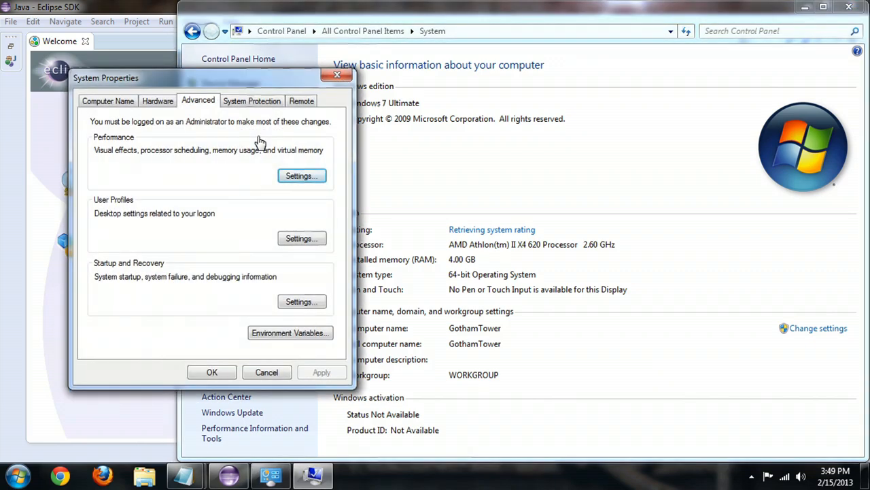
mouse_move(220, 112)
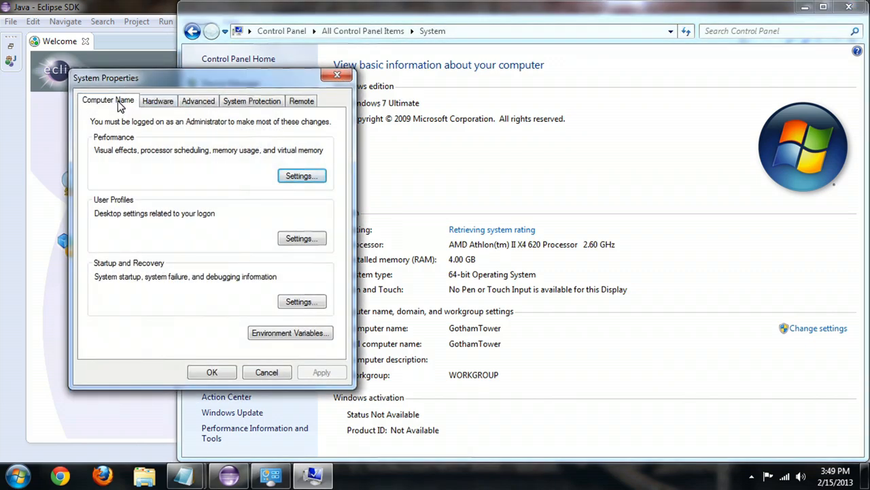
click(107, 100)
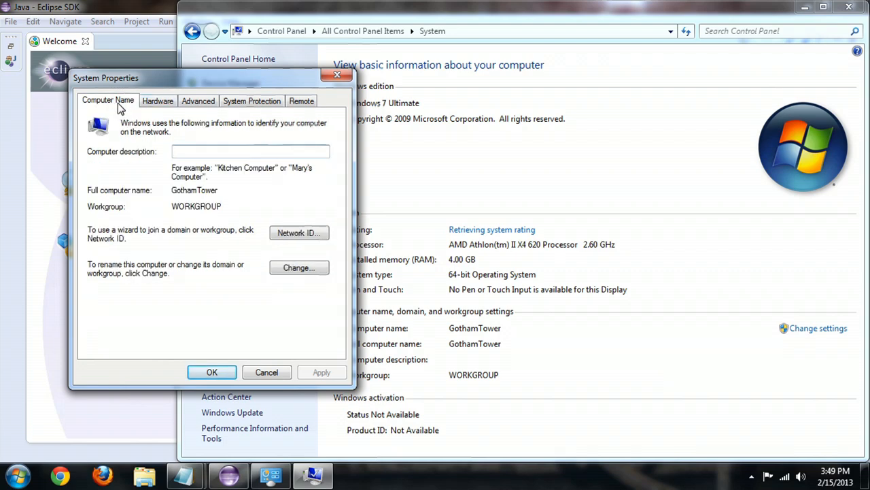
click(198, 100)
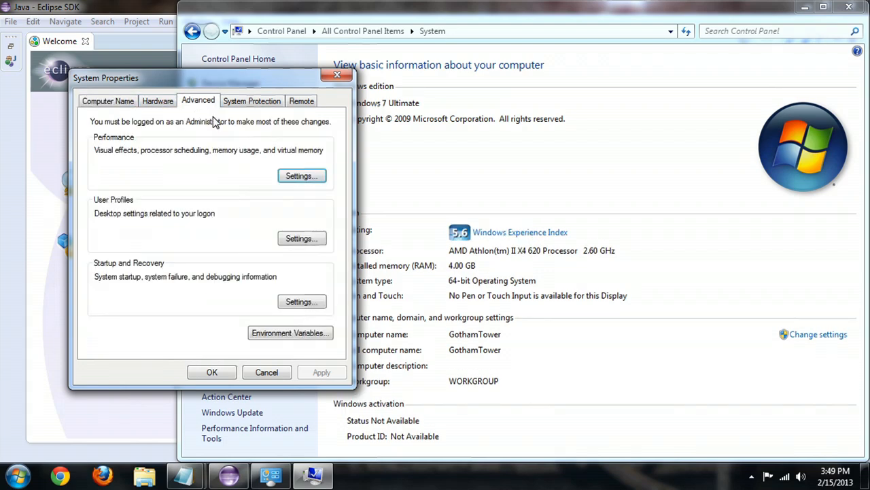
Step: Open Environment Variables, inspect the user path variable, and start a New system variable
click(290, 333)
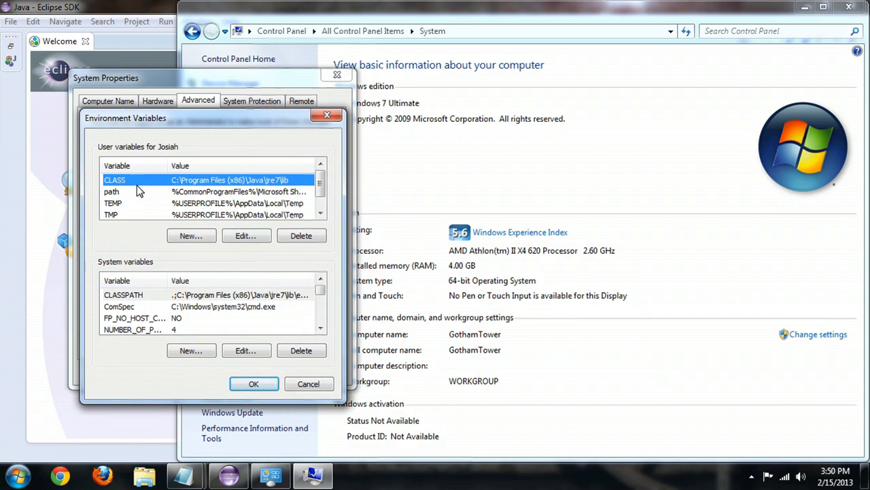
click(112, 191)
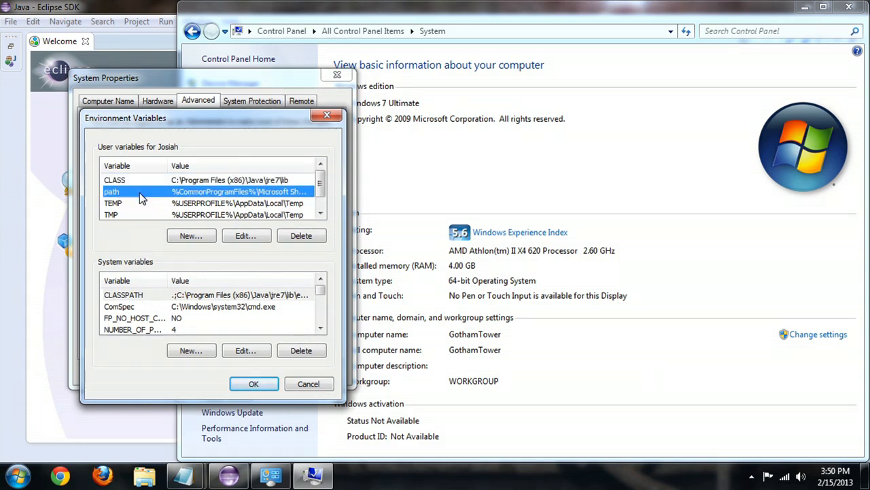
mouse_move(153, 201)
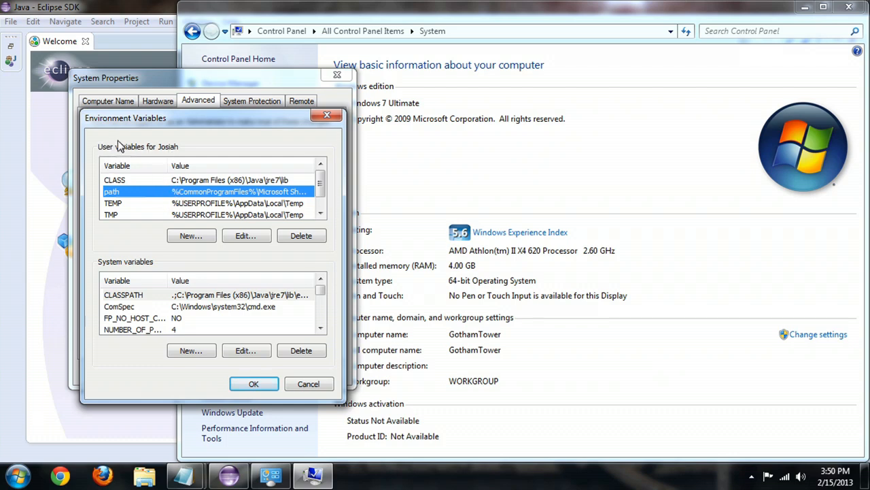
mouse_move(176, 271)
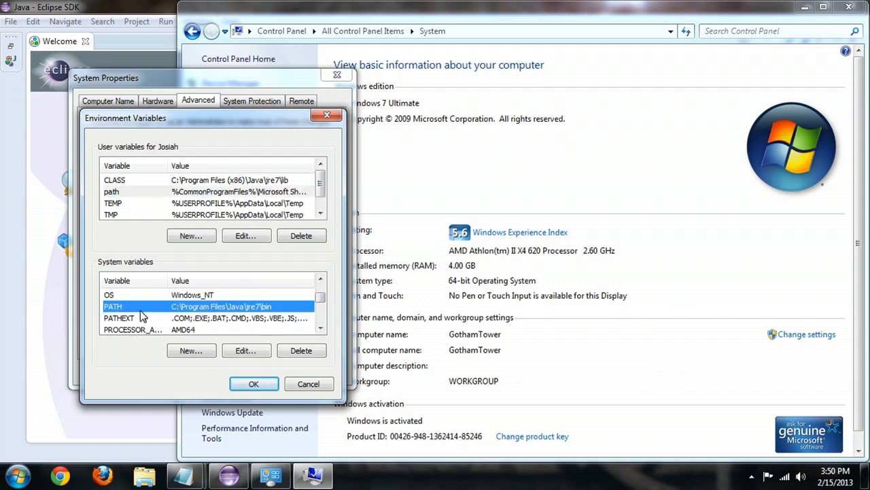
mouse_move(112, 323)
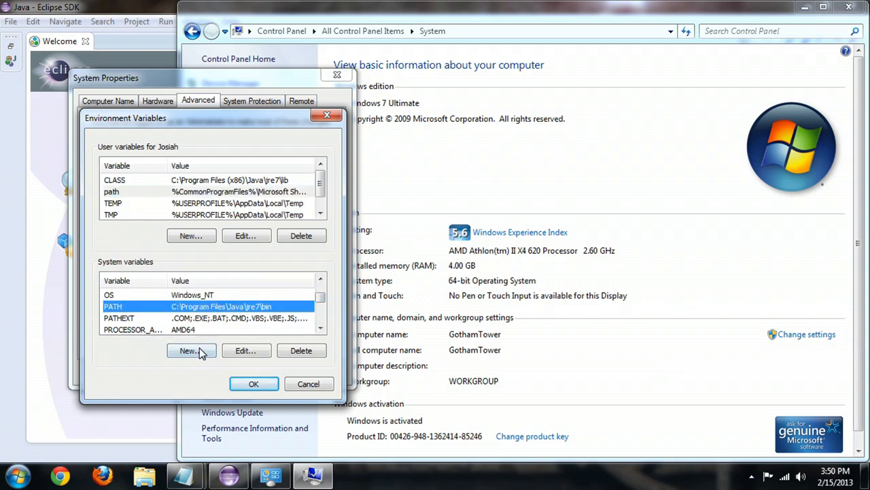
click(191, 351)
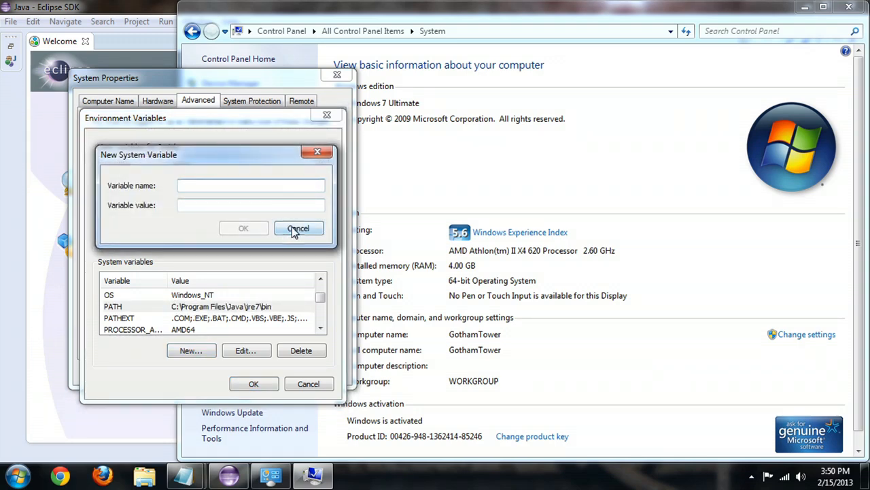
Step: Confirm the Program Files\Java\jre7\bin path in Explorer, then cancel the environment and system dialogs
click(298, 228)
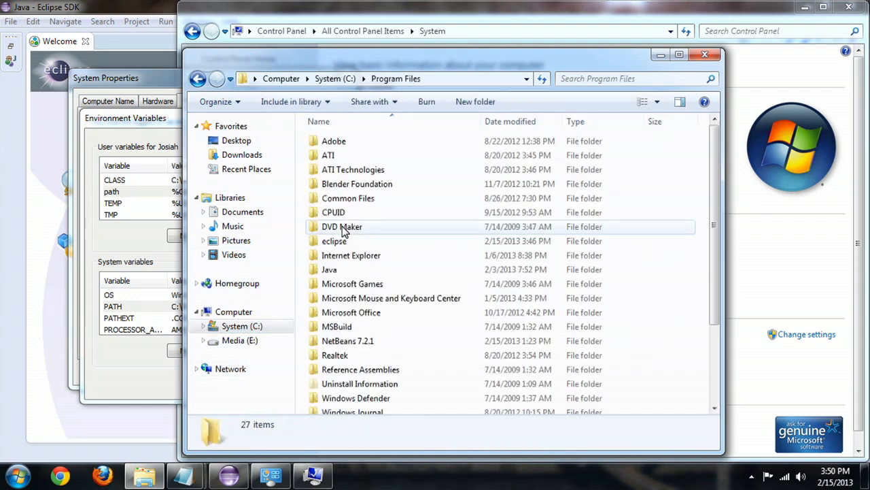
double_click(329, 269)
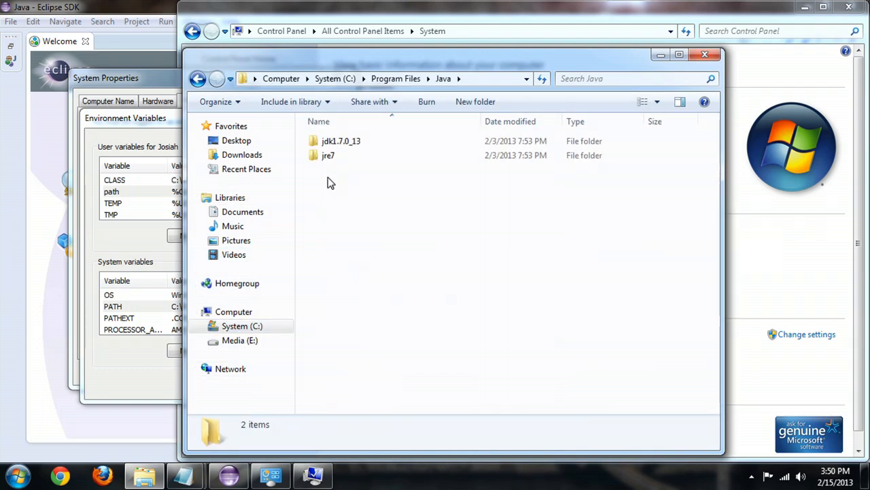
mouse_move(335, 170)
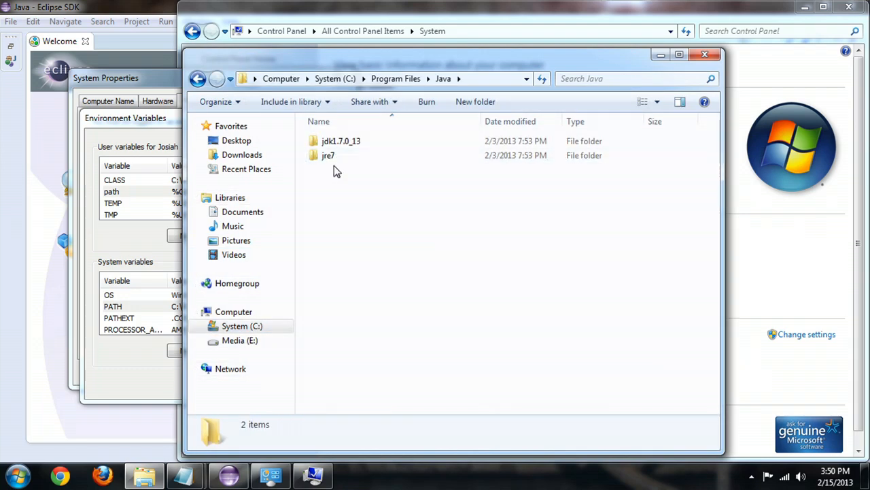
double_click(328, 155)
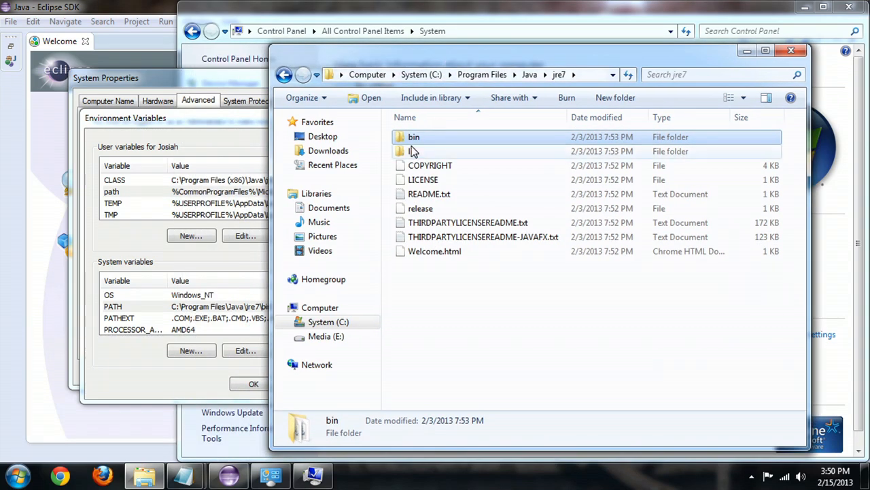
double_click(414, 136)
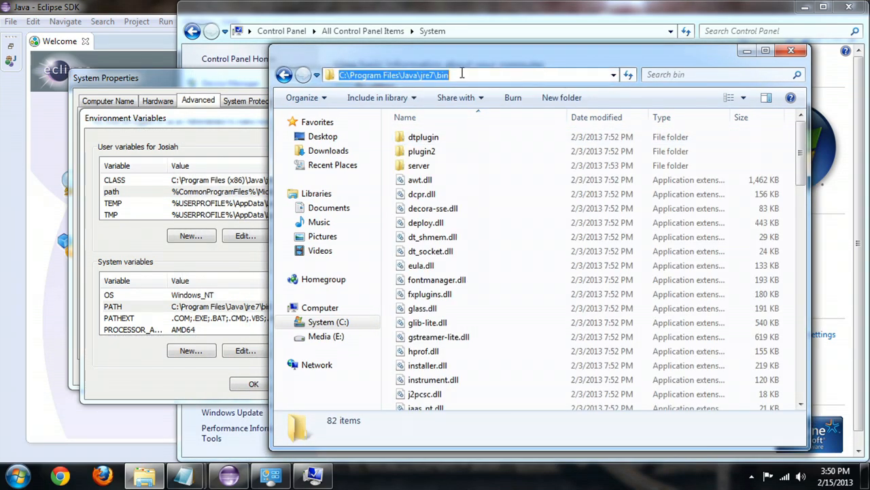
click(791, 50)
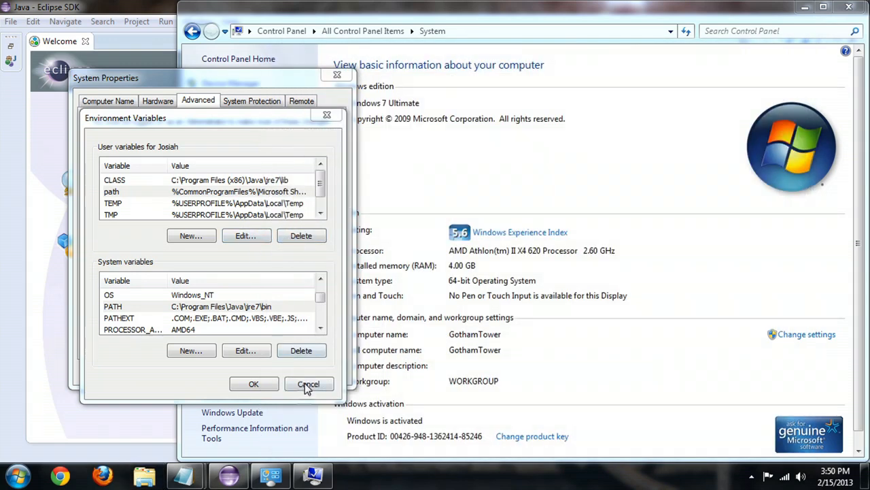
click(308, 384)
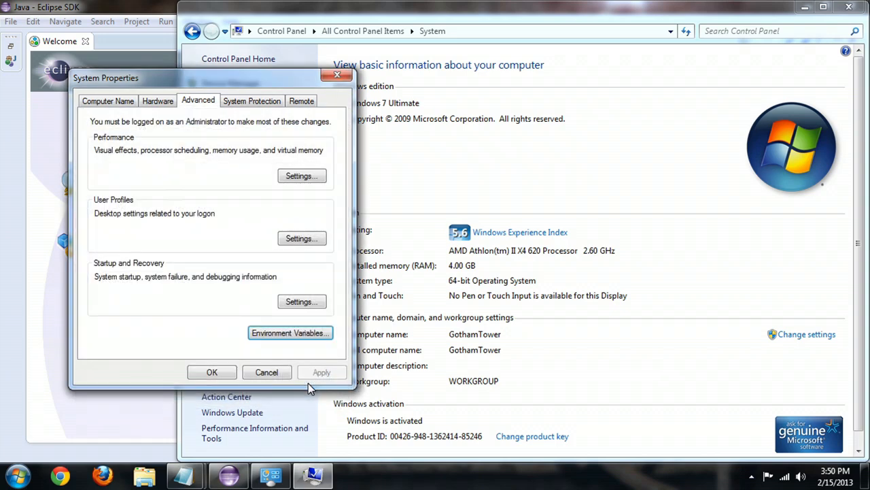
click(266, 372)
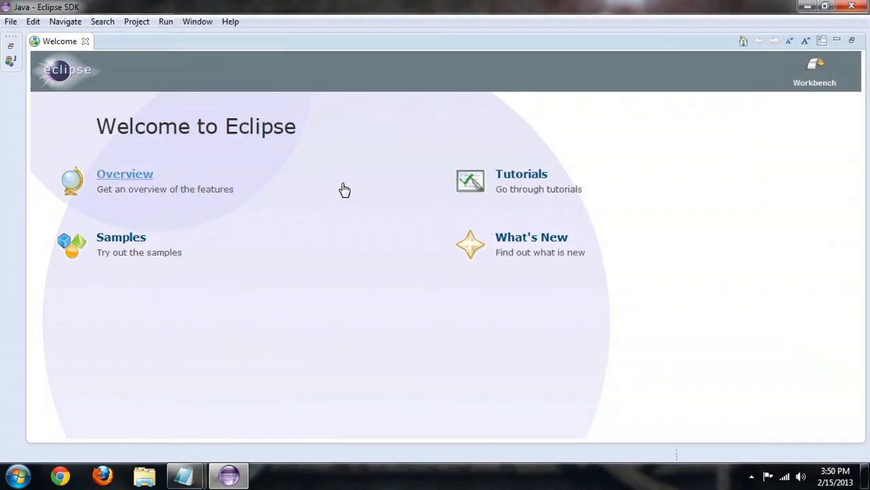
mouse_move(384, 186)
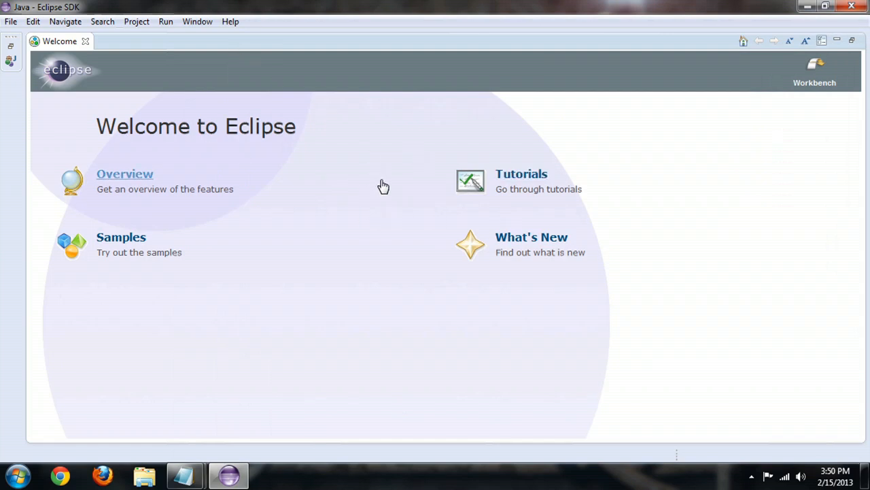
mouse_move(304, 168)
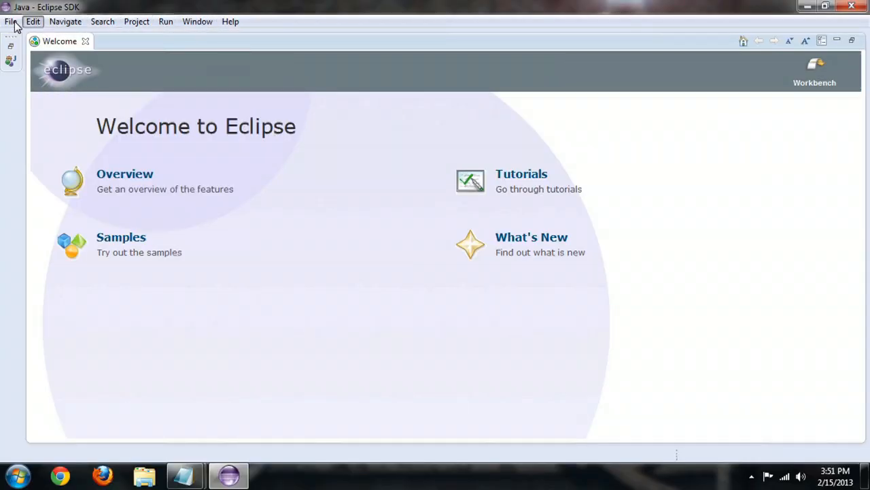
Step: Browse Eclipse's menu bar and open Window > Preferences
click(33, 21)
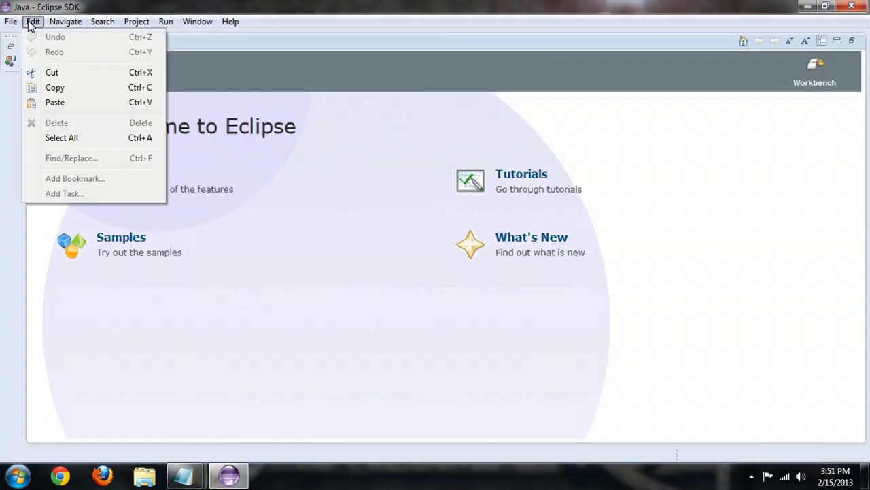
click(11, 21)
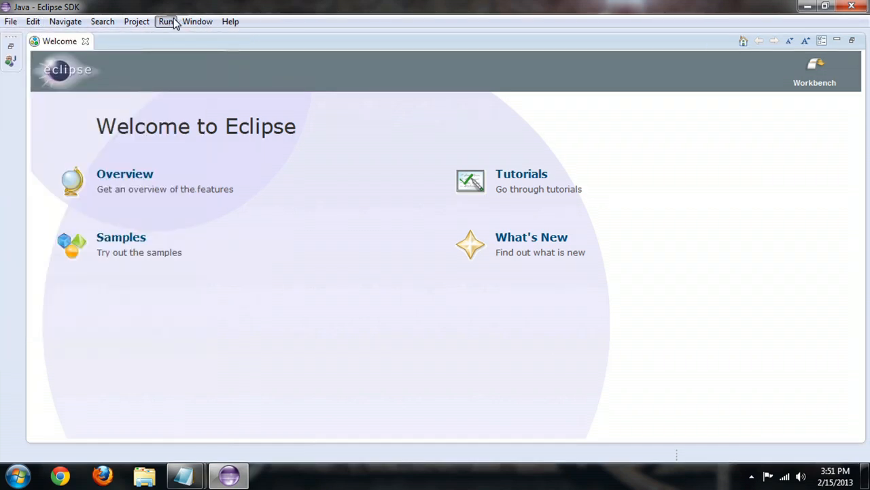
mouse_move(197, 21)
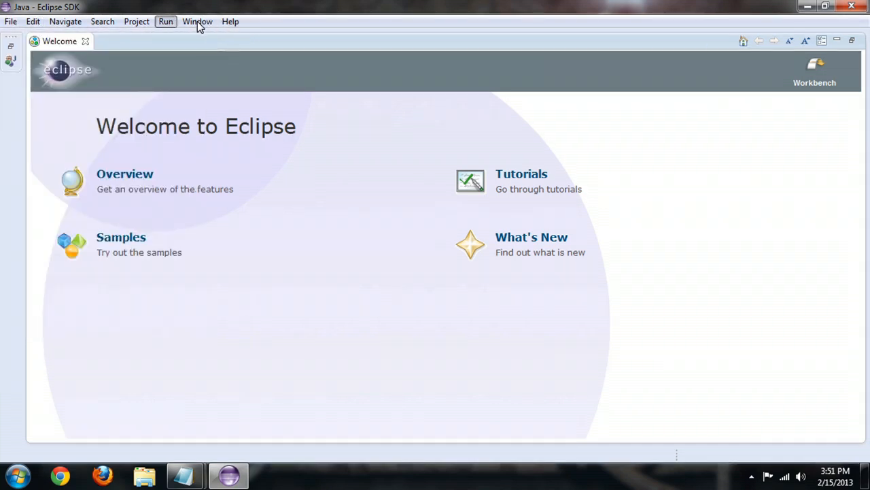
mouse_move(197, 21)
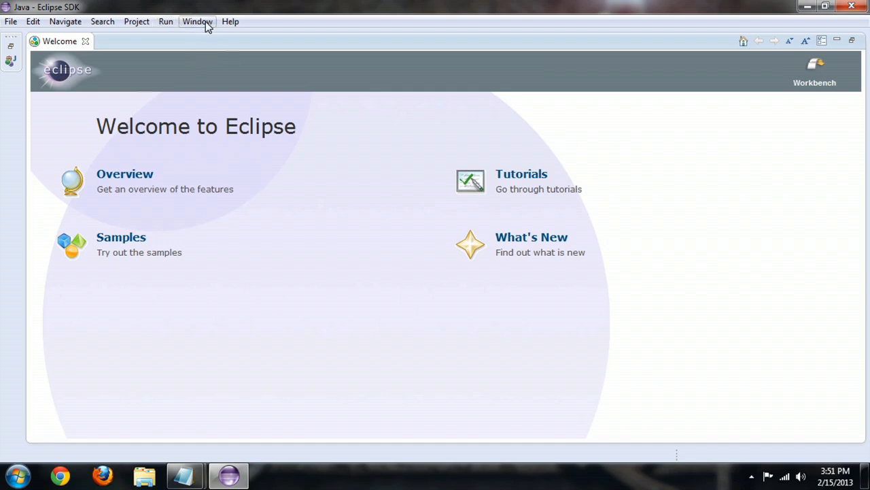
click(197, 21)
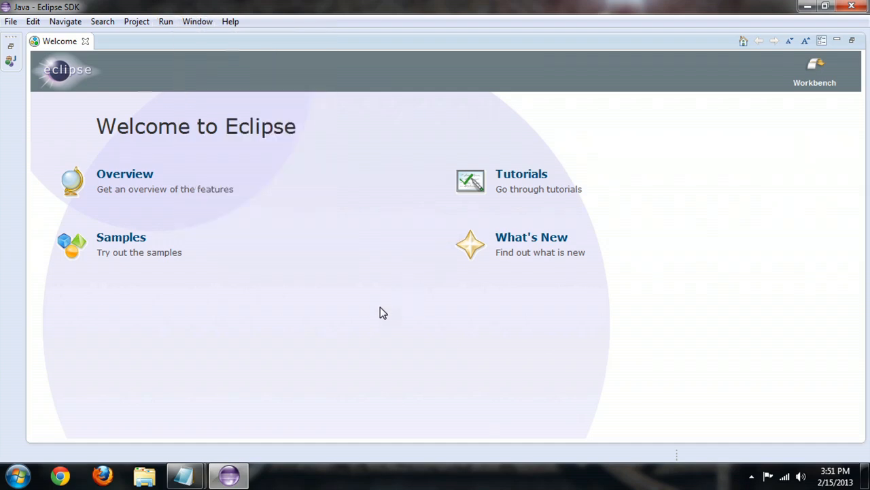
click(197, 21)
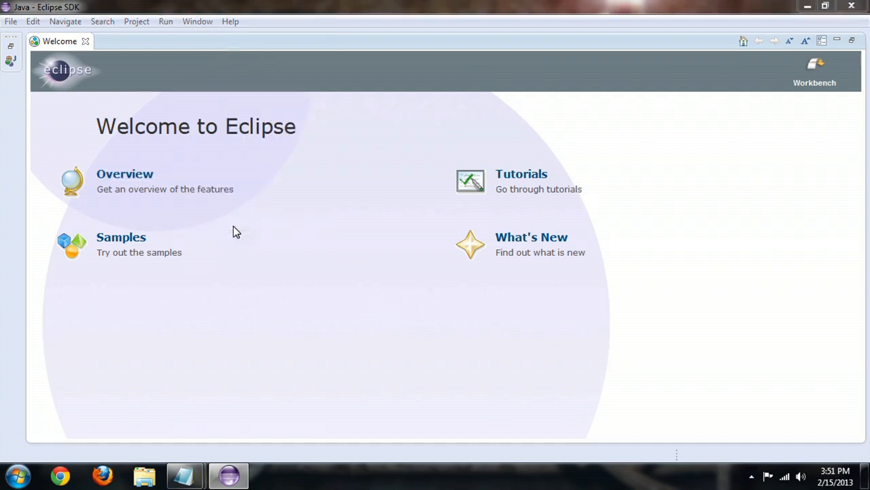
click(197, 21)
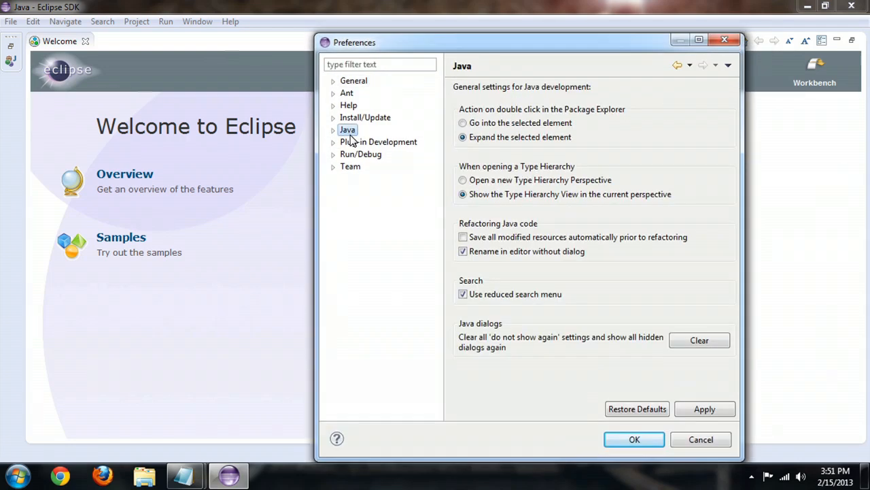
Step: Expand the Java category and select Installed JREs, showing jre7 checked
click(333, 130)
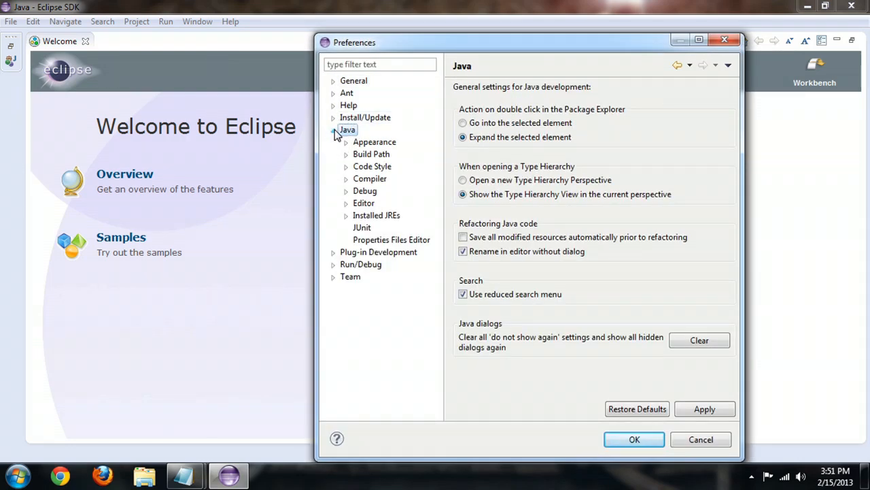
click(376, 215)
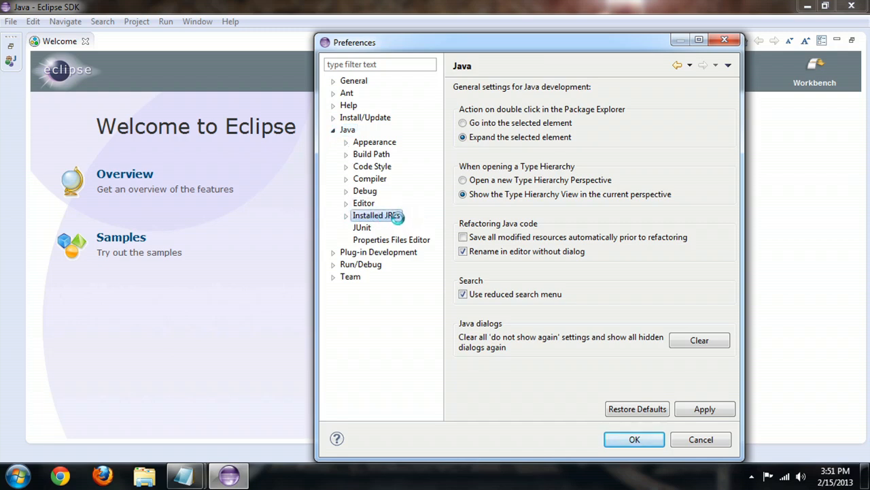
click(376, 215)
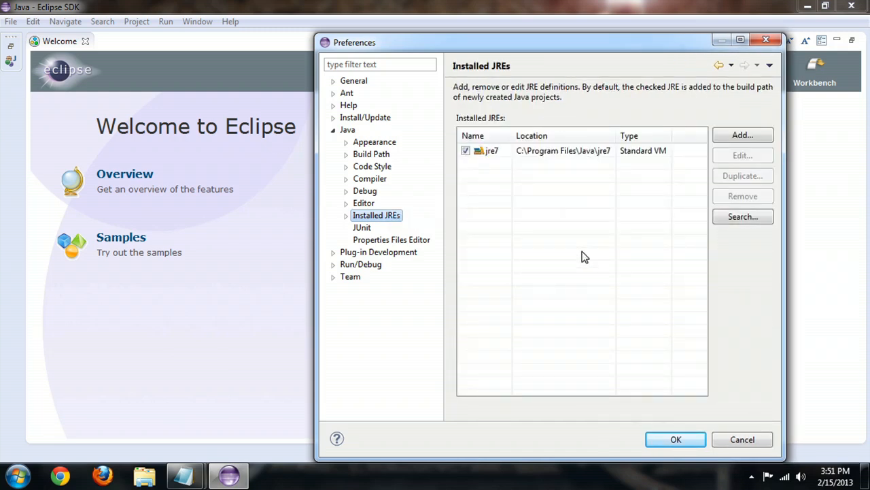
mouse_move(463, 164)
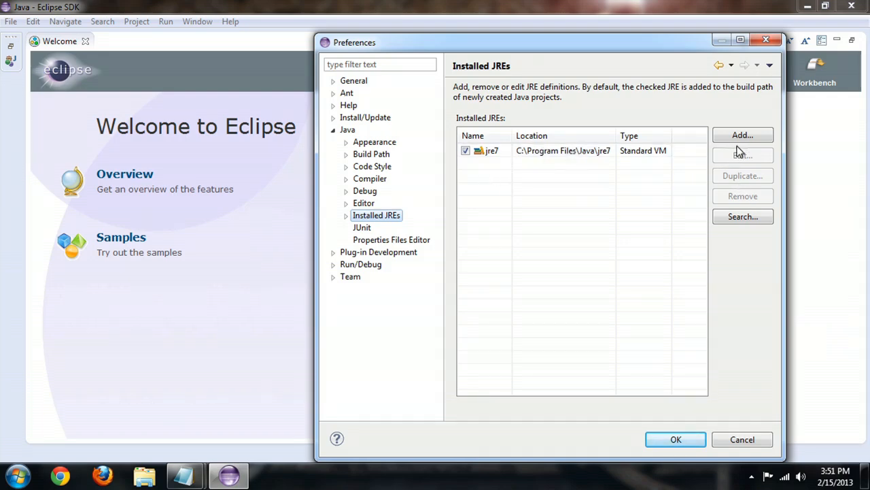
Step: Try adding a Standard VM from C:\Program Files\Java\jre7, then cancel the duplicate jre7
click(742, 135)
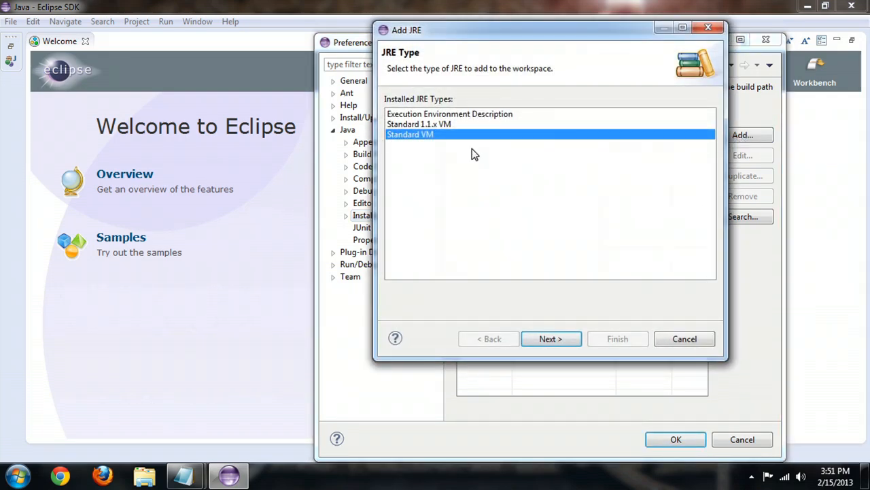
click(550, 338)
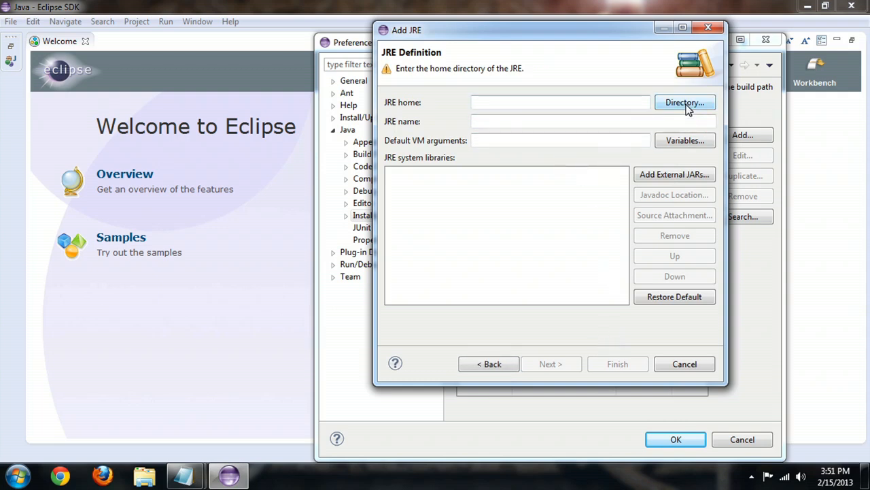
click(684, 102)
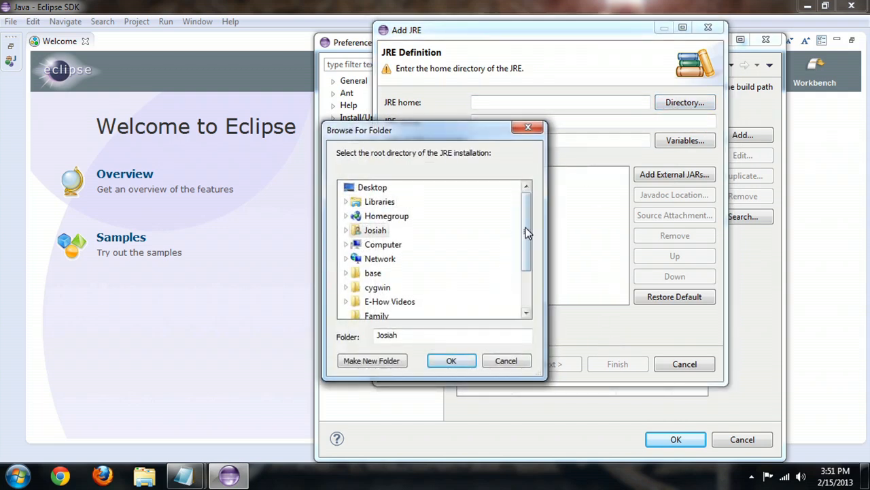
scroll(down, 3)
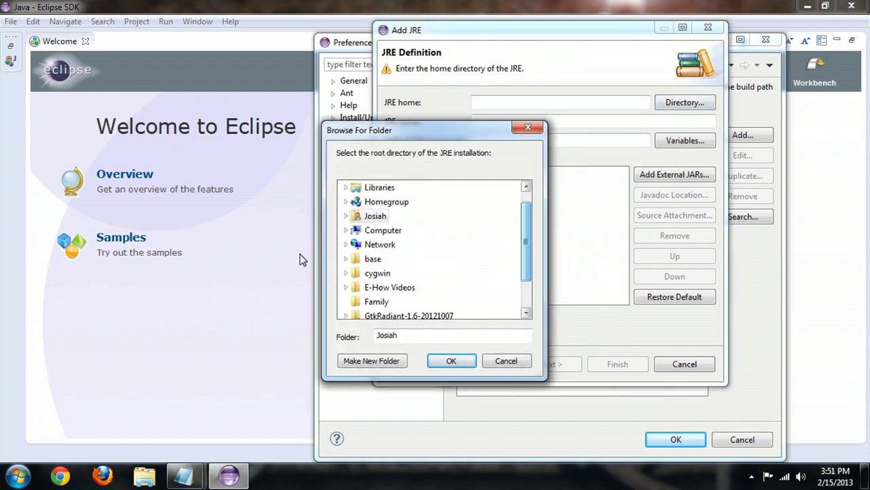
click(346, 229)
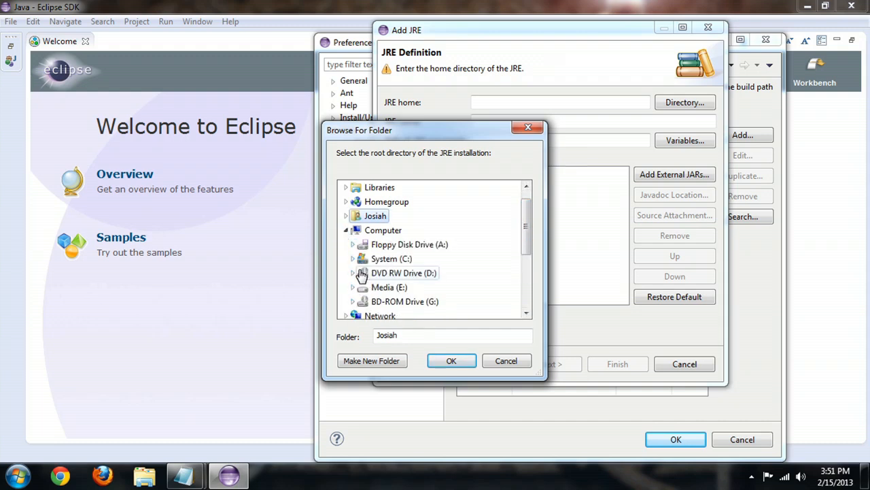
click(352, 259)
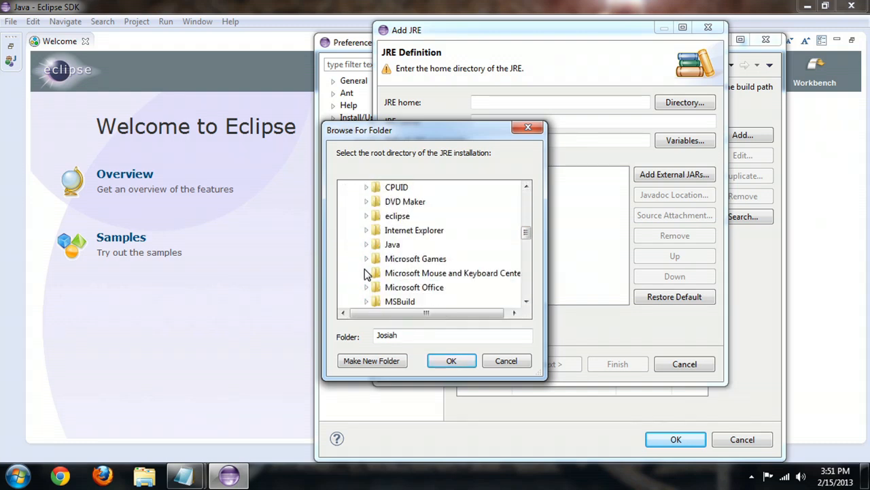
click(393, 259)
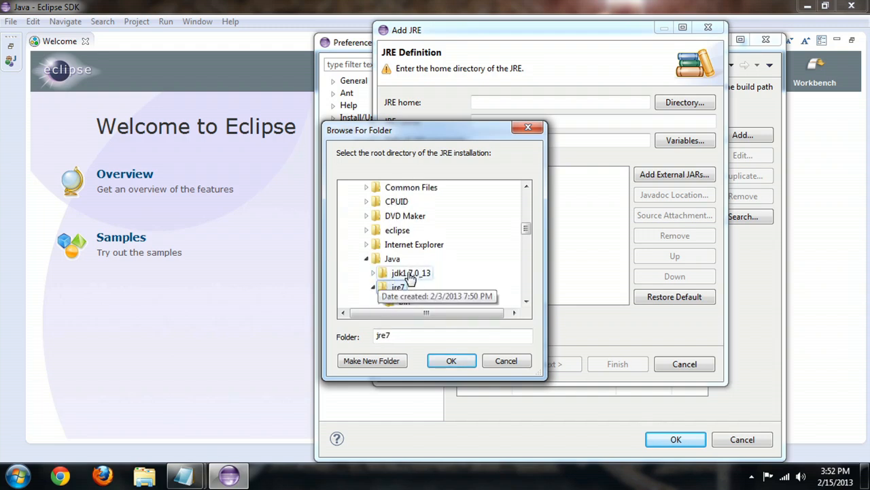
click(451, 361)
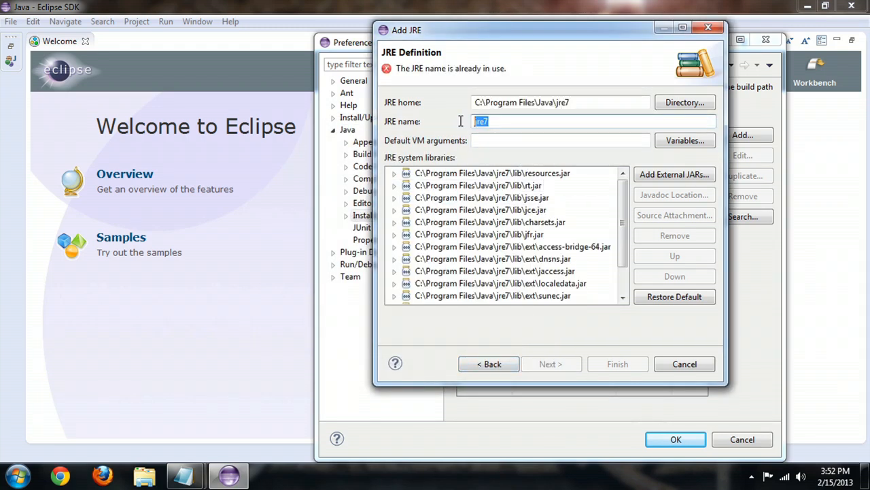
click(491, 172)
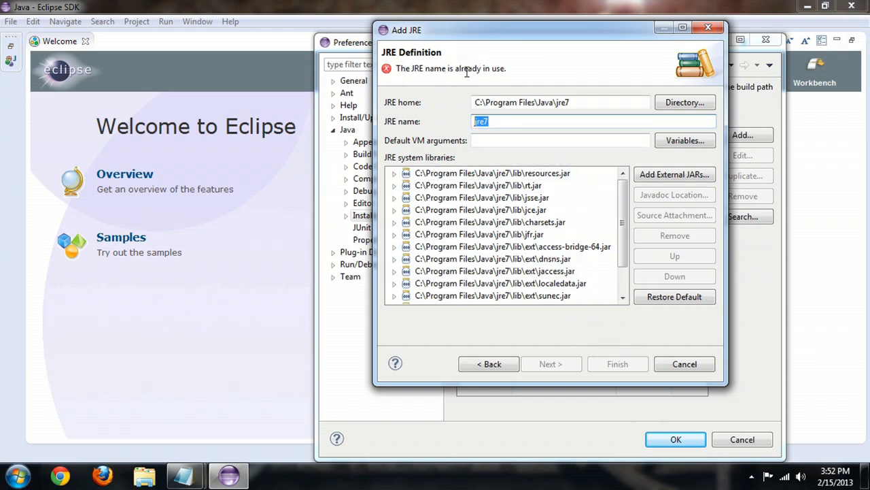
click(684, 364)
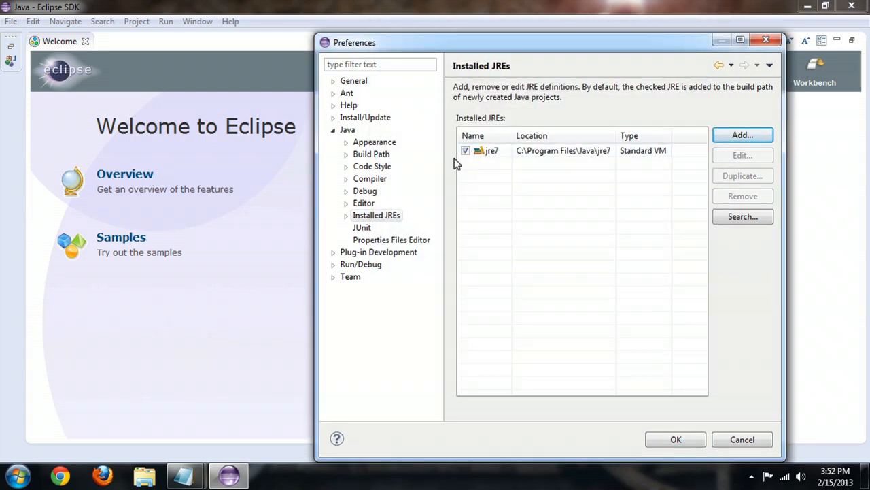
mouse_move(567, 201)
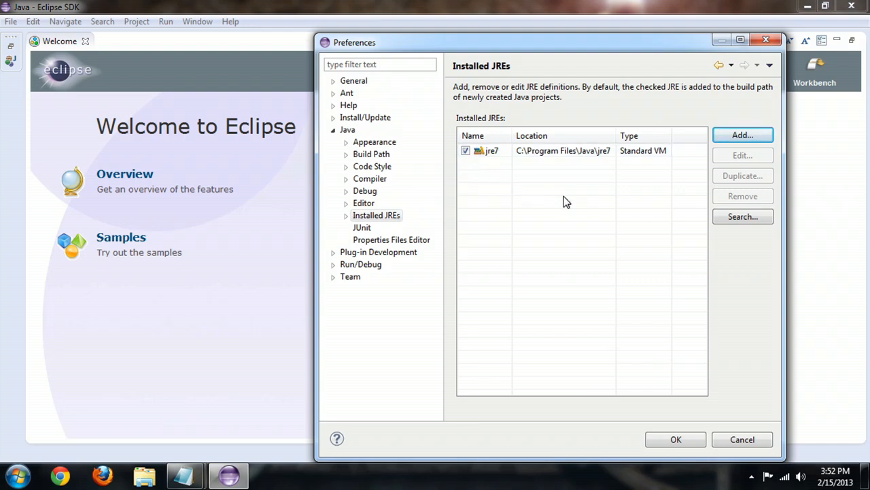